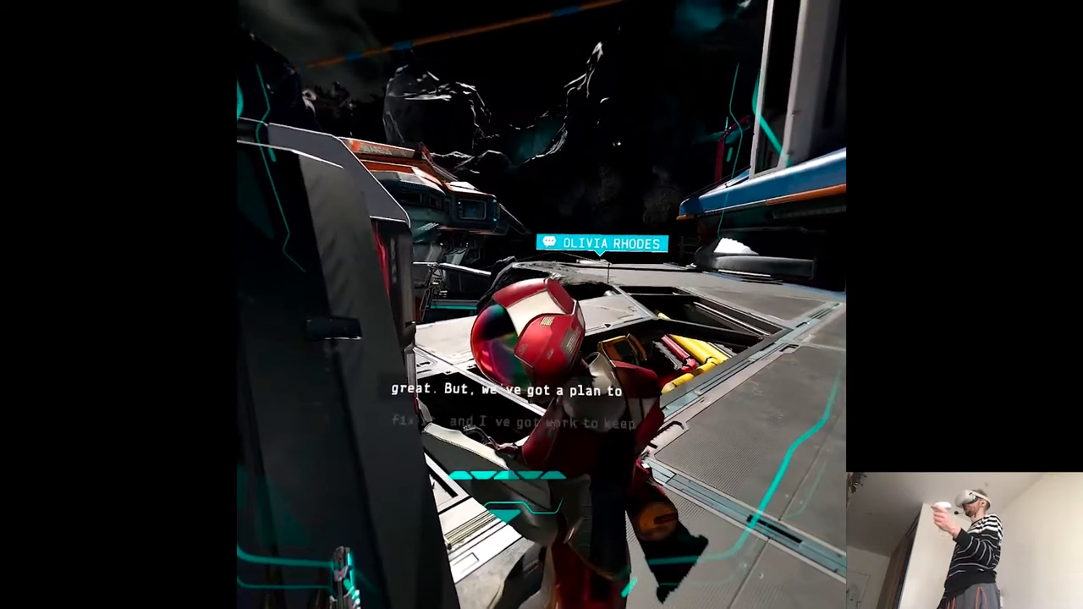
{"action": "mouse_move", "coordinate": [541, 304]}
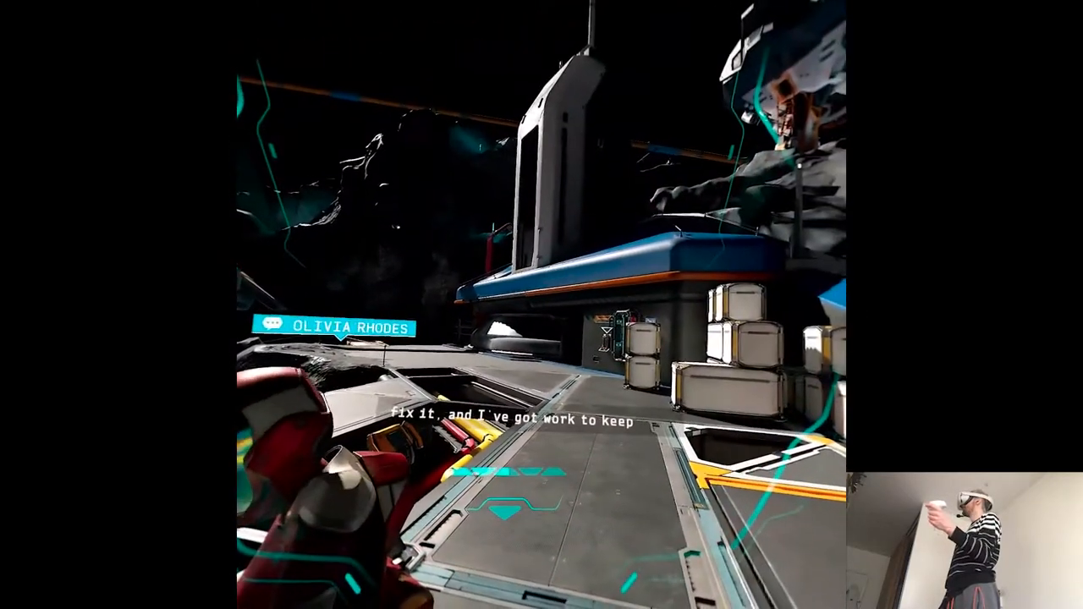